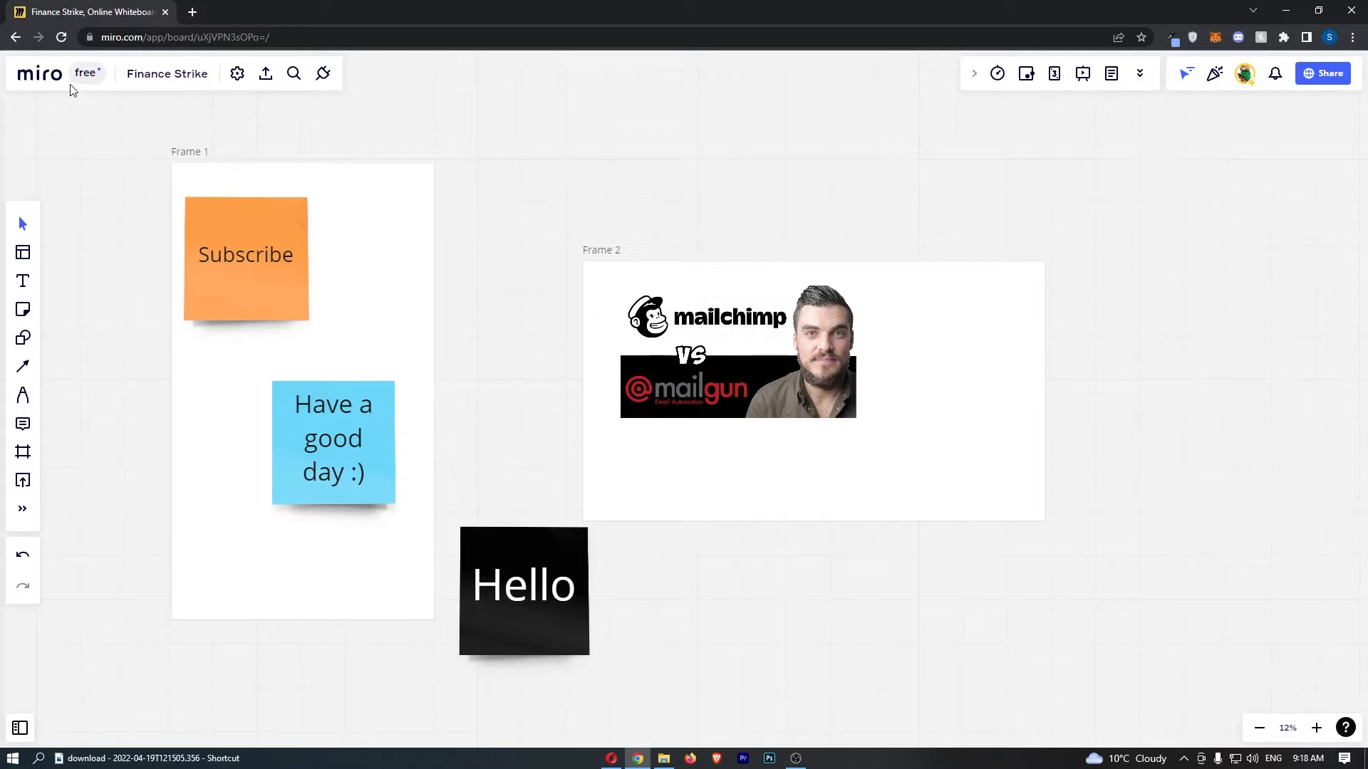
mouse_move(706, 216)
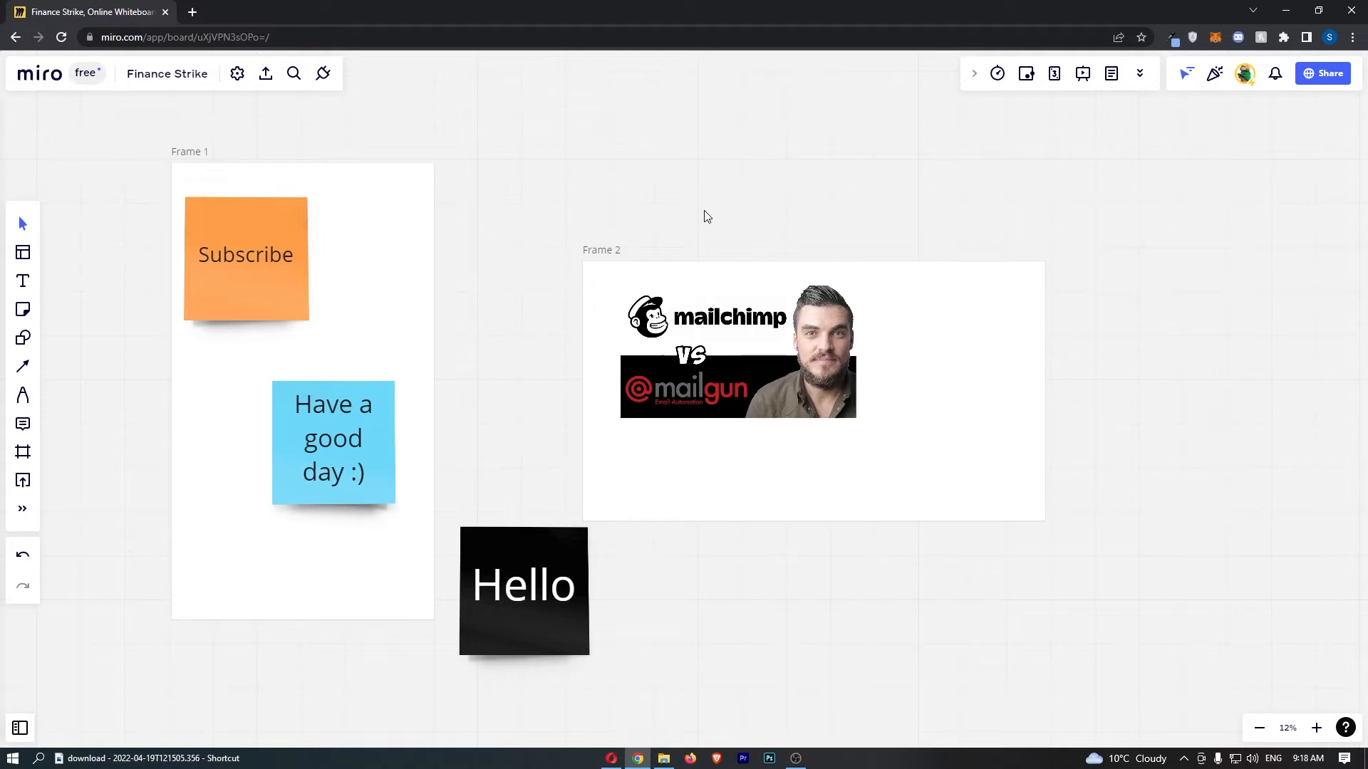
mouse_move(453, 114)
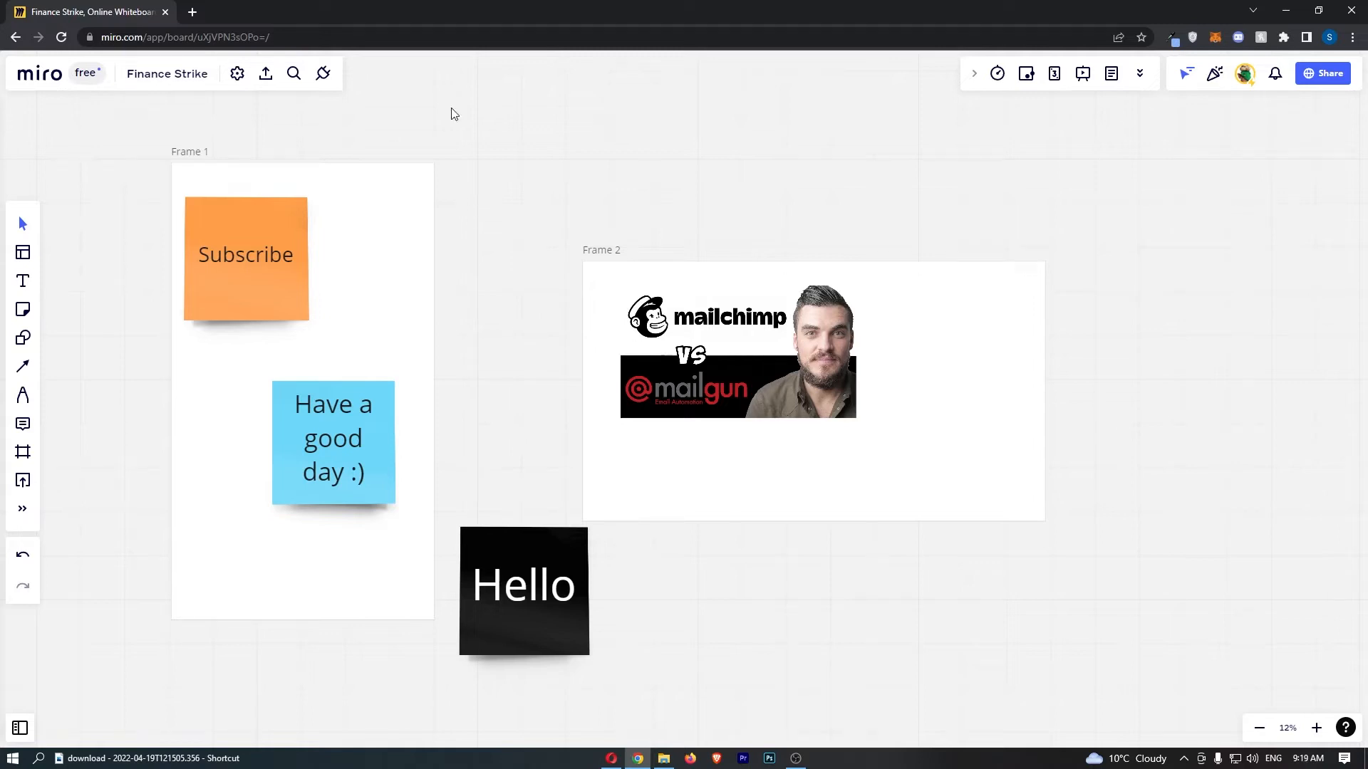
mouse_move(12, 238)
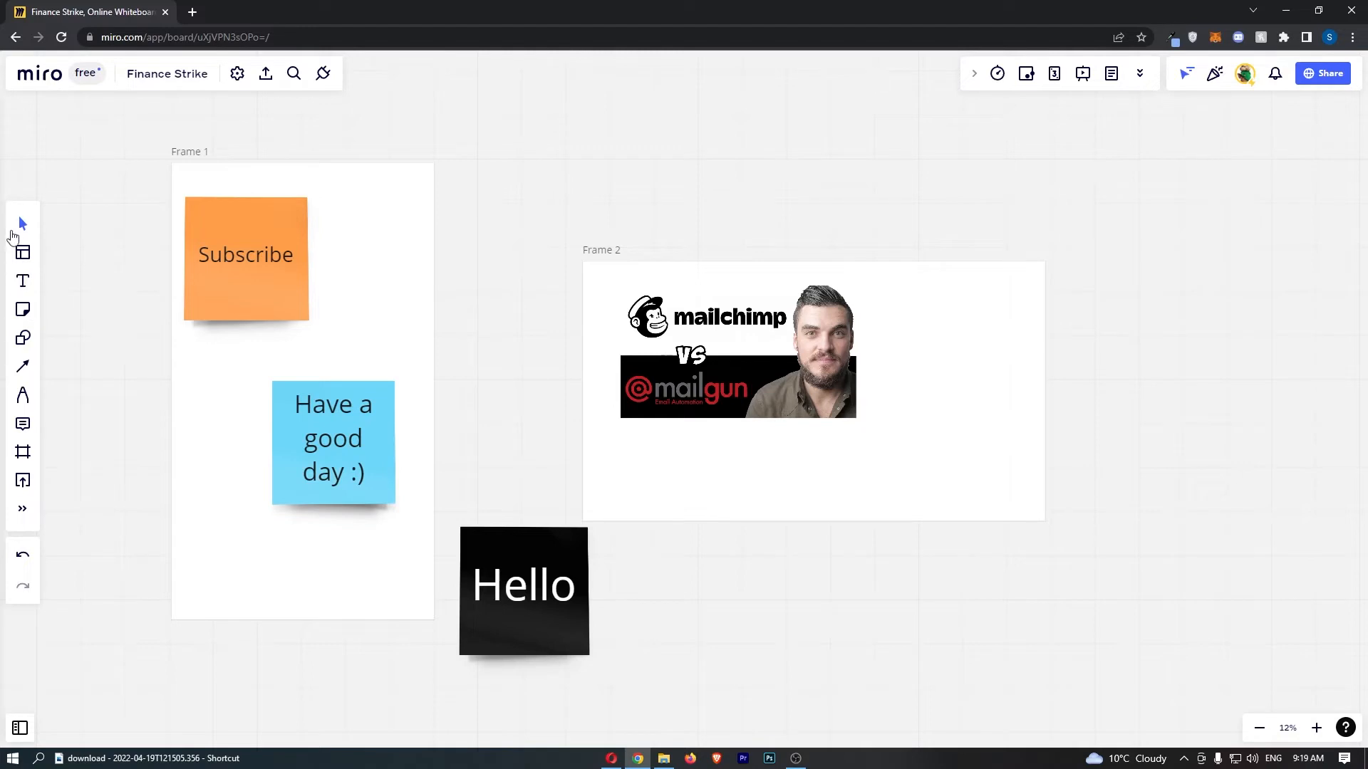
mouse_move(23, 480)
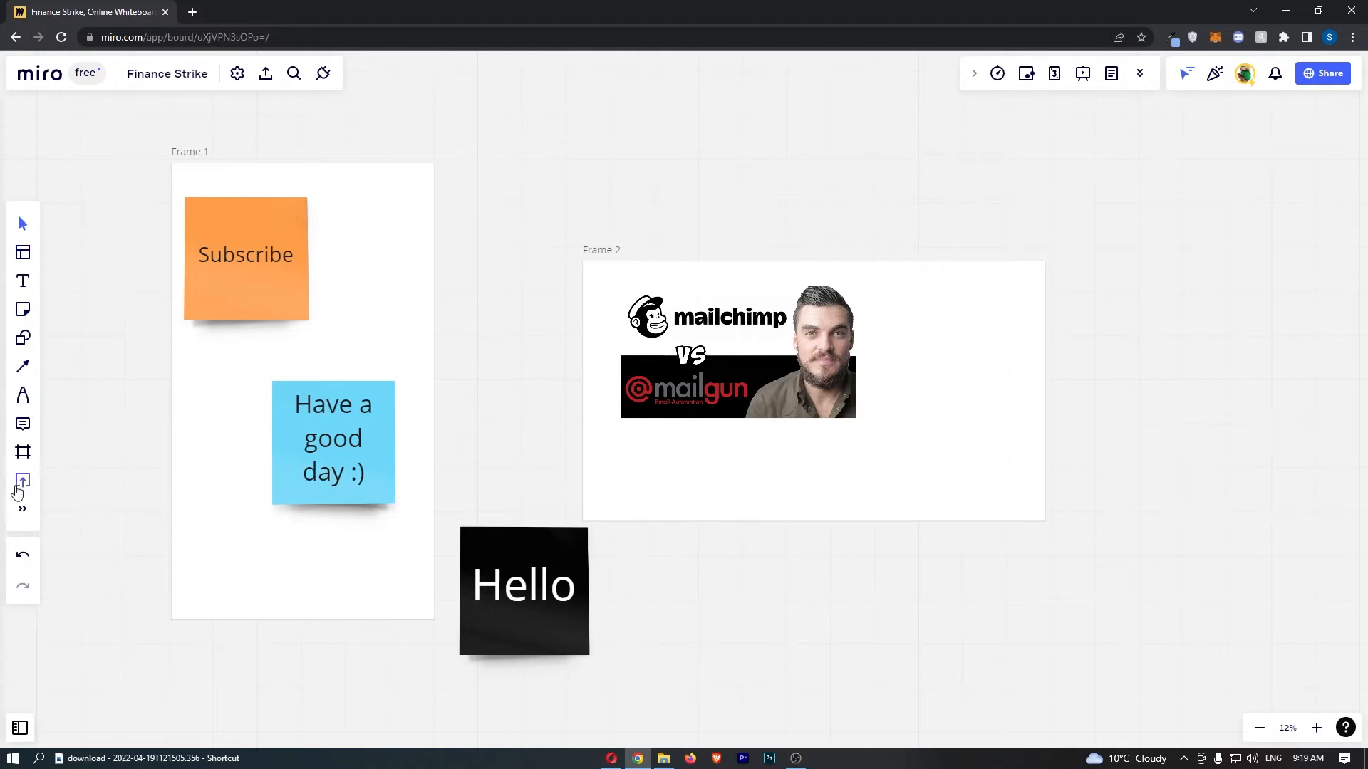
mouse_move(23, 508)
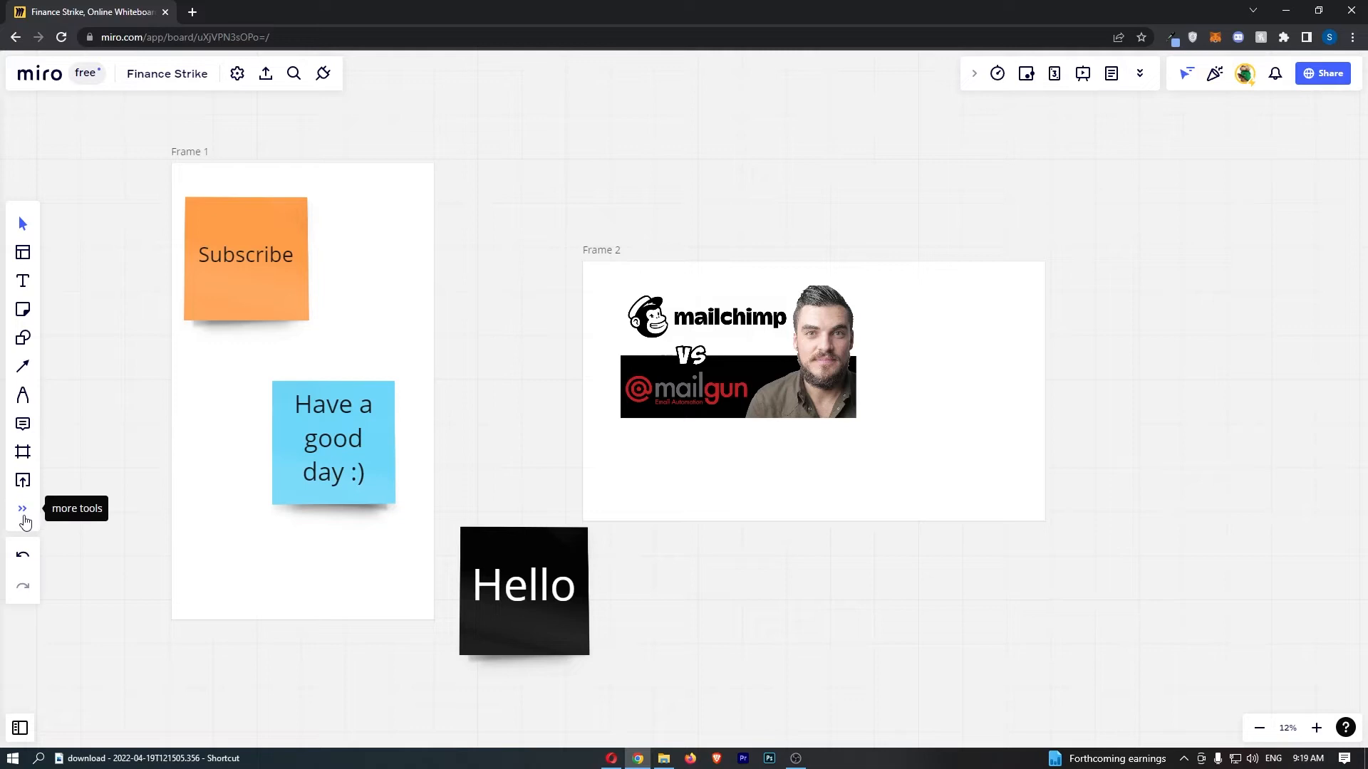
- Expand the left toolbar's 'more tools' list showing board apps like iFrame, charts and Kanban
click(24, 510)
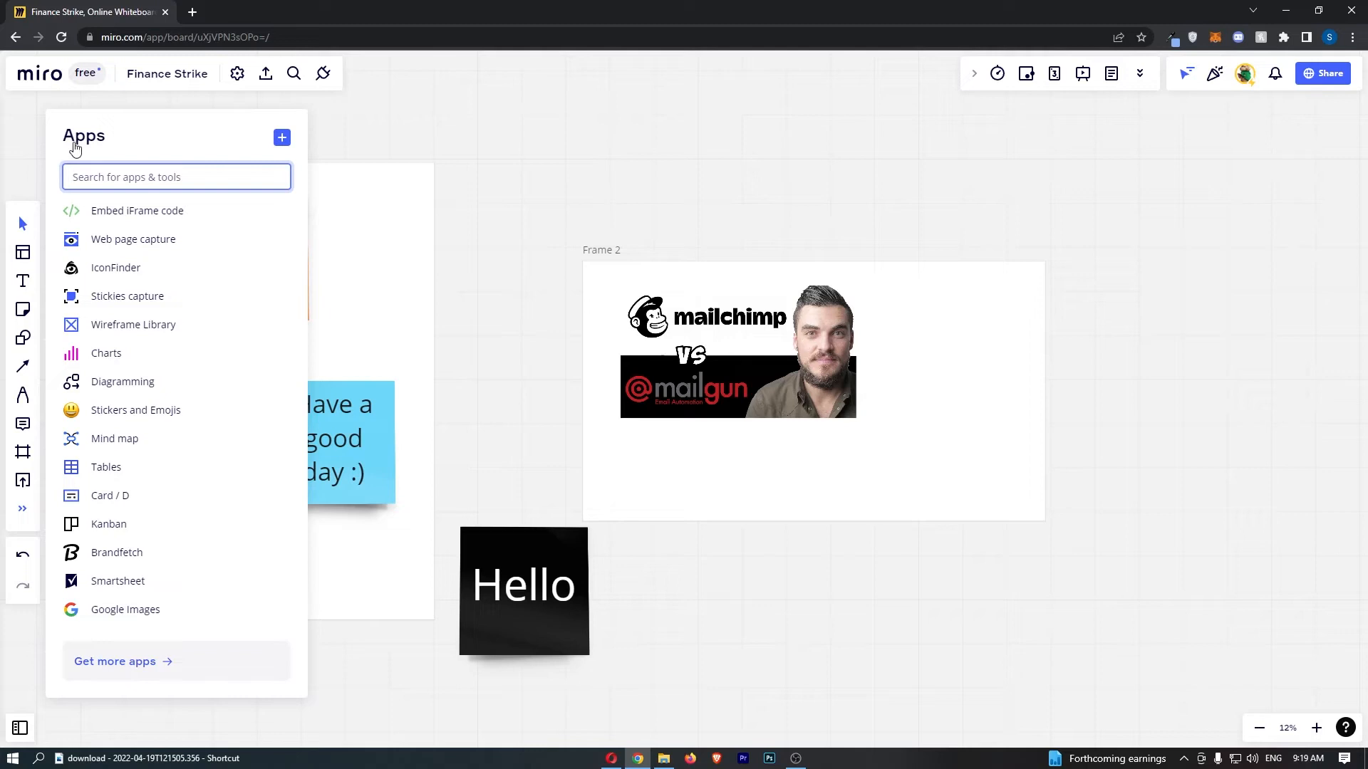
mouse_move(150, 229)
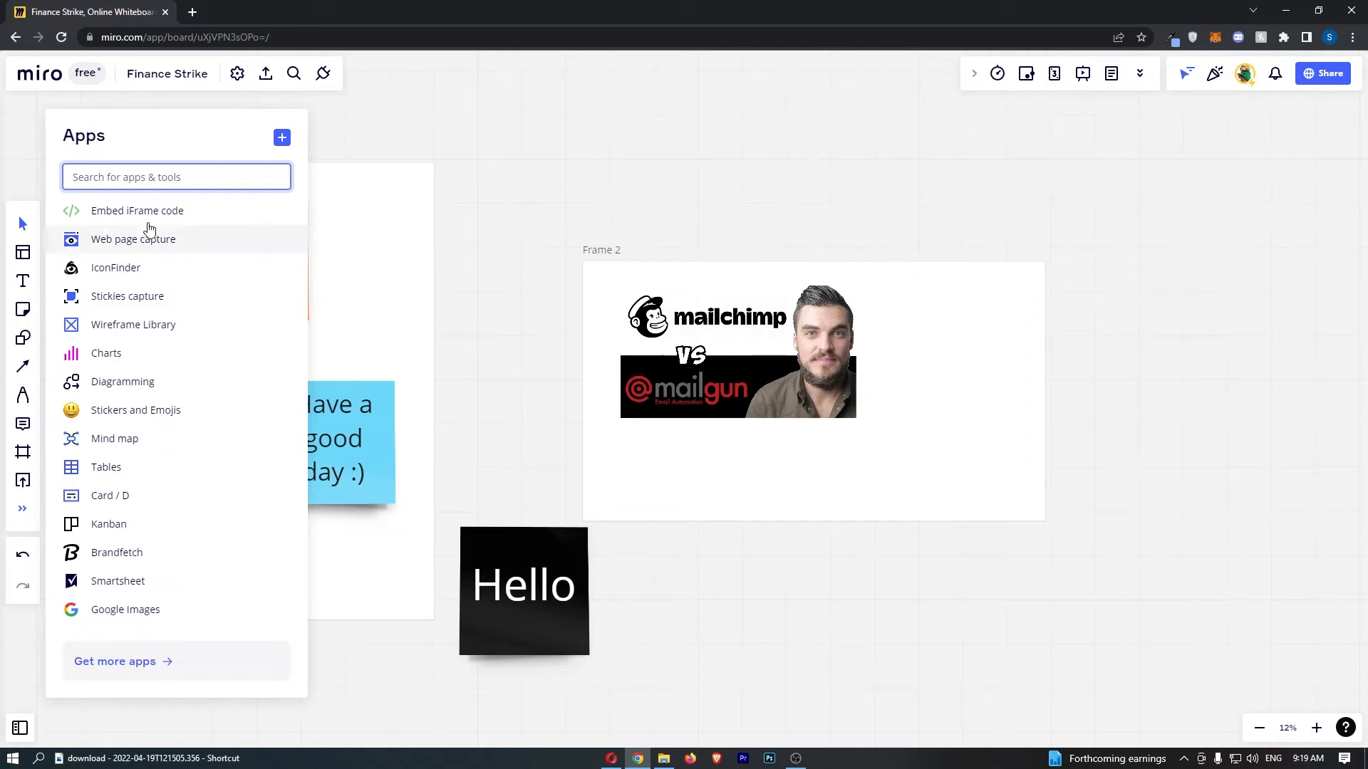
mouse_move(91, 666)
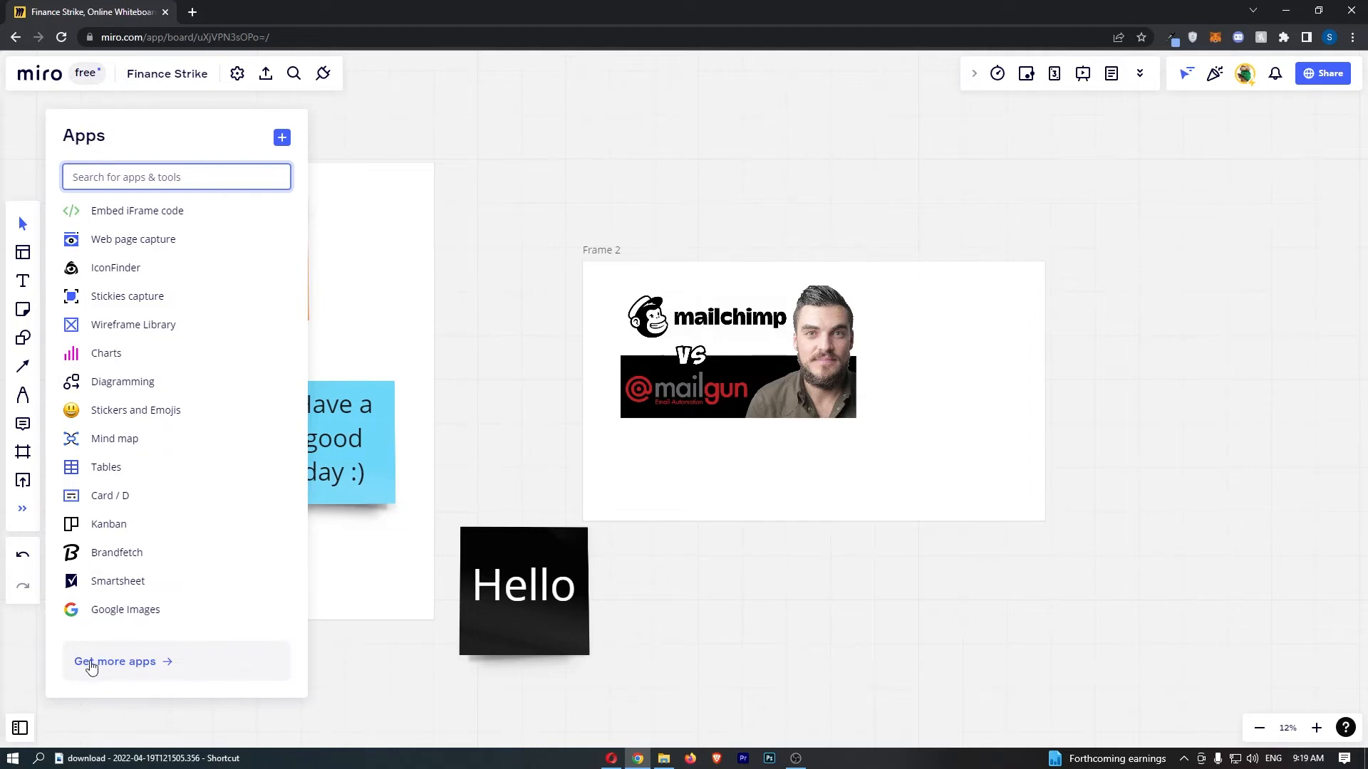
- Search the app marketplace for 'cl' so ClickUp appears in the results
click(114, 661)
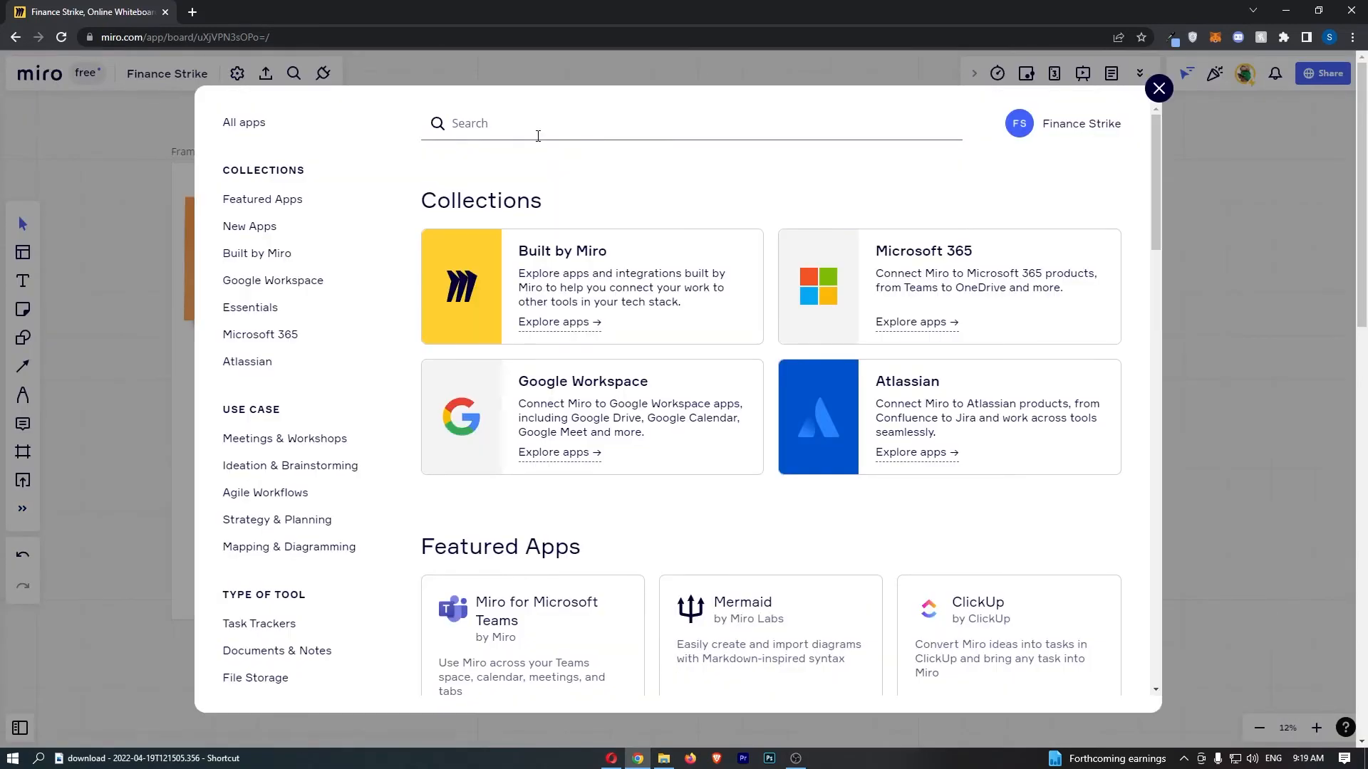
click(691, 123)
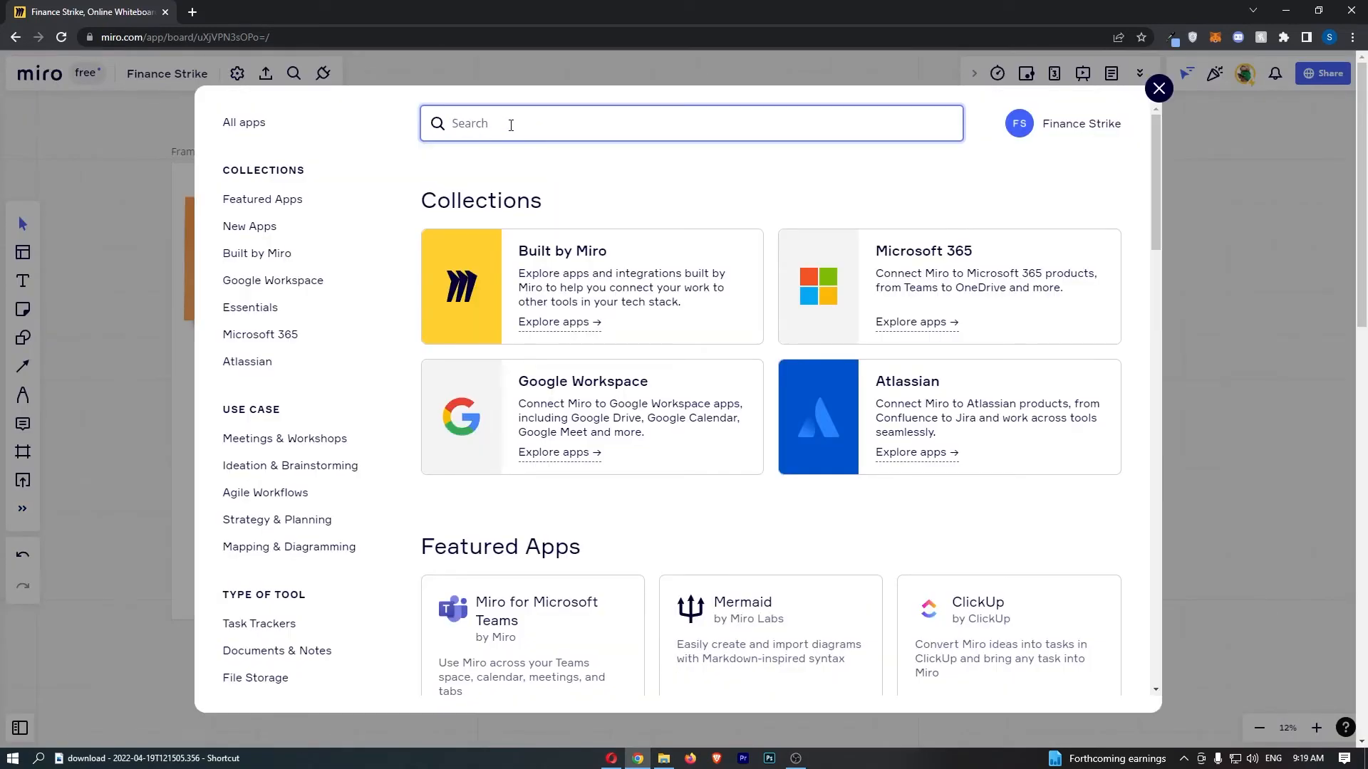
text(cl)
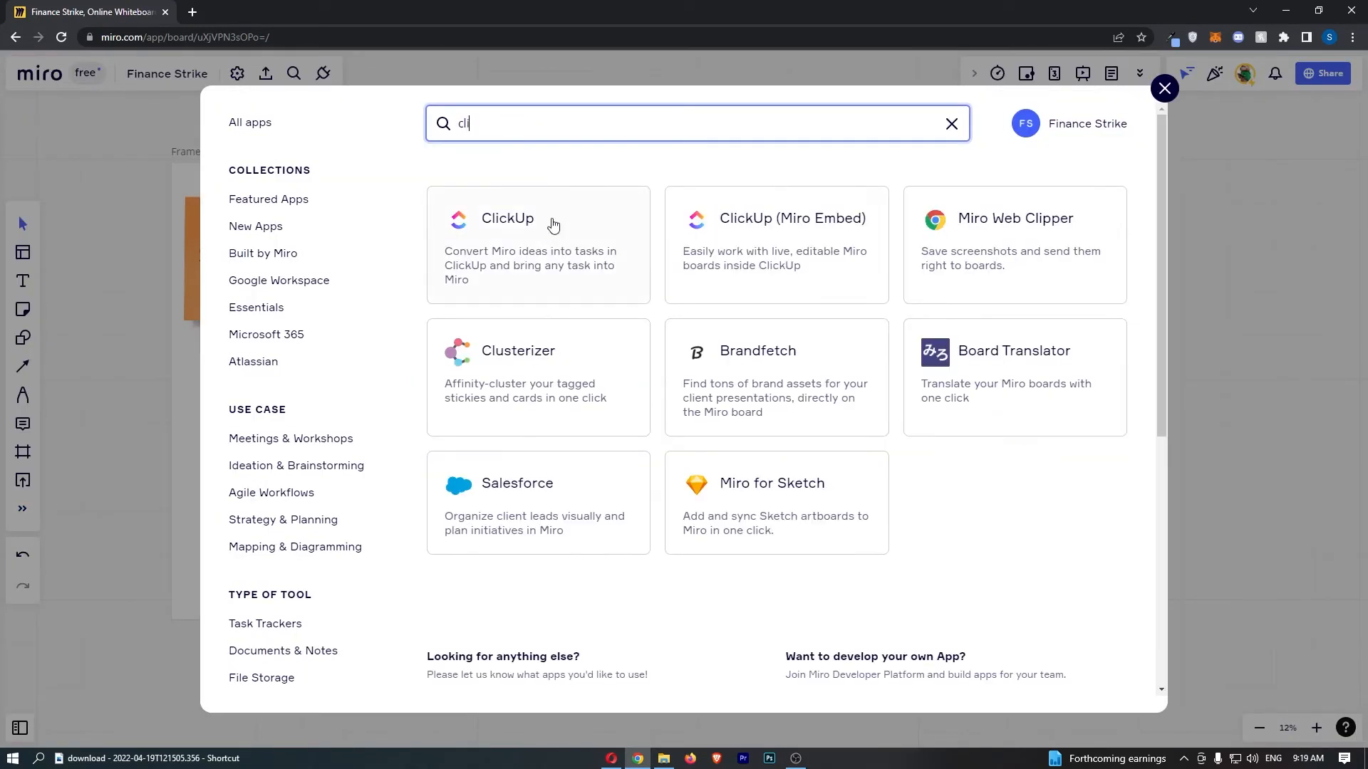
mouse_move(537, 238)
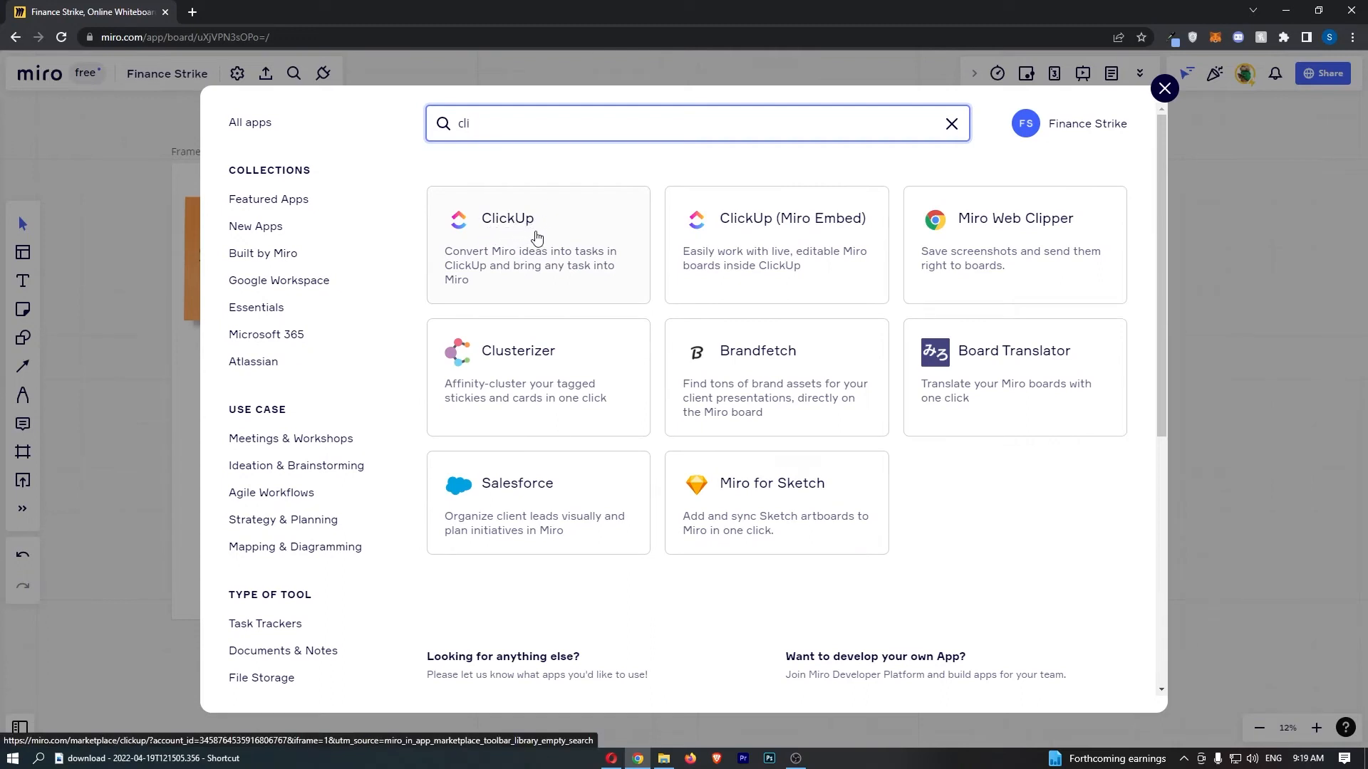
mouse_move(519, 229)
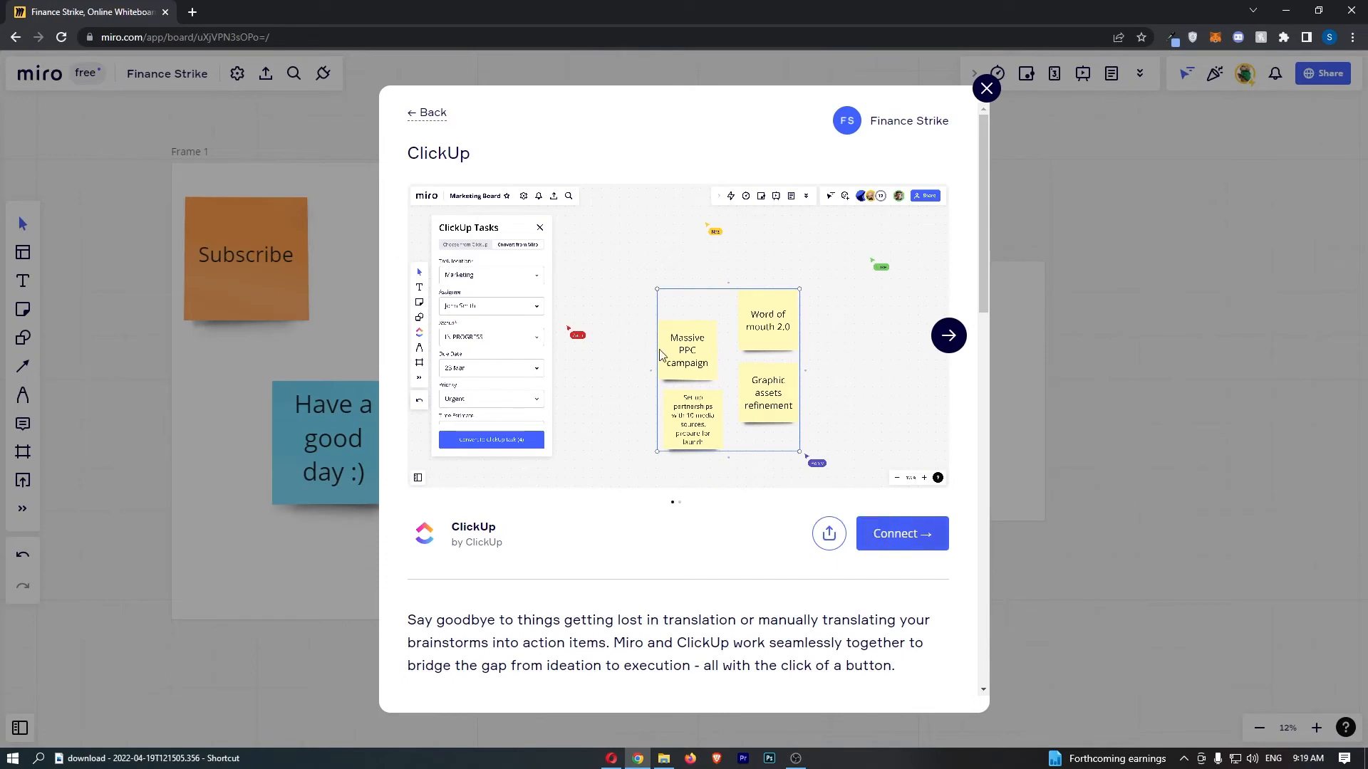
mouse_move(930, 543)
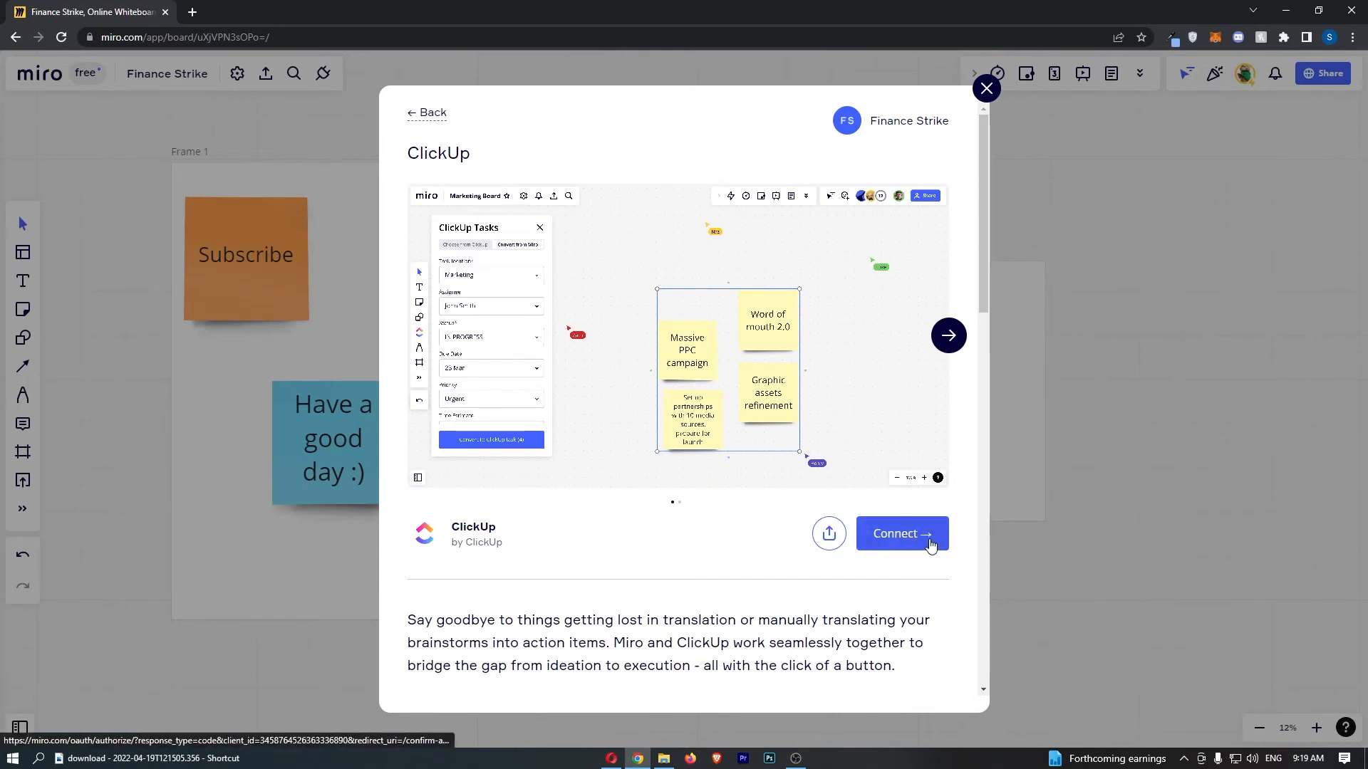
- Connect ClickUp with 'Add & allow' team access so it shows in the board's apps list
click(901, 533)
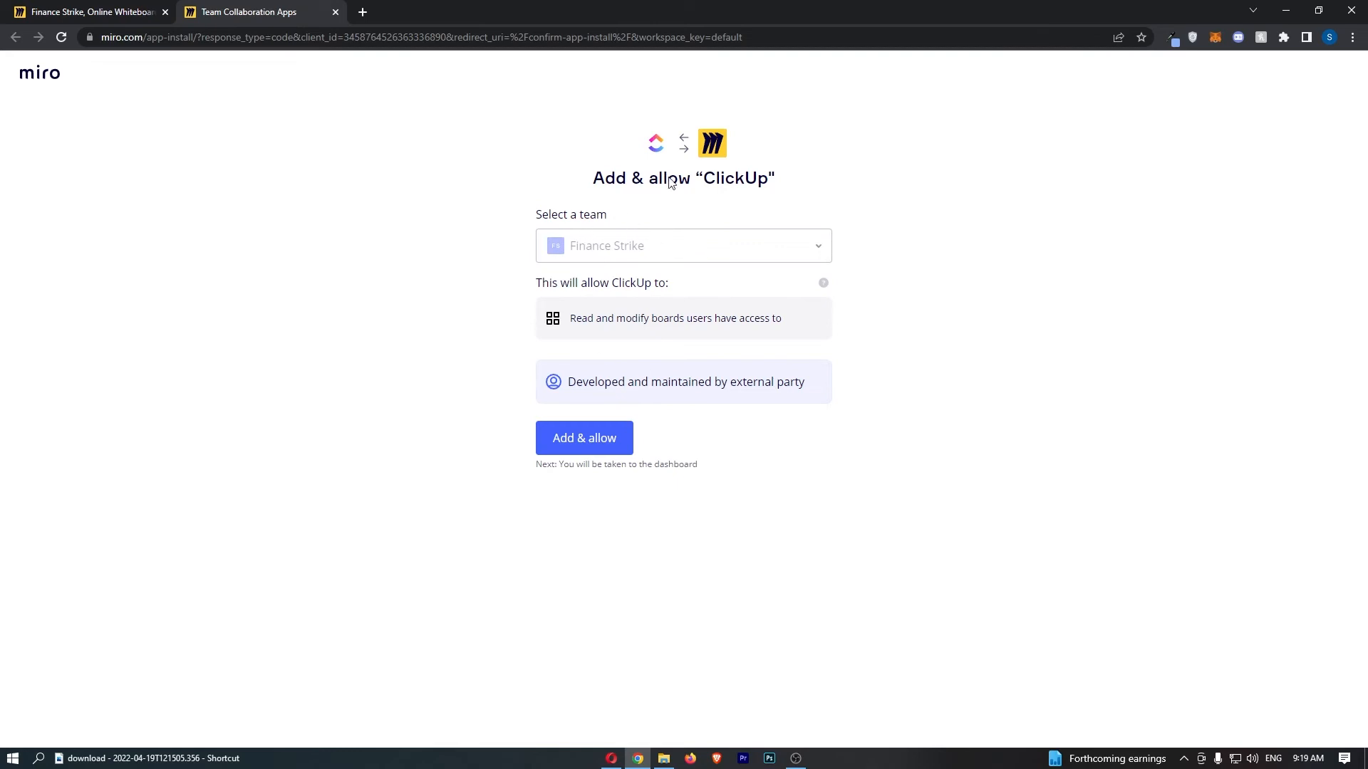
click(585, 438)
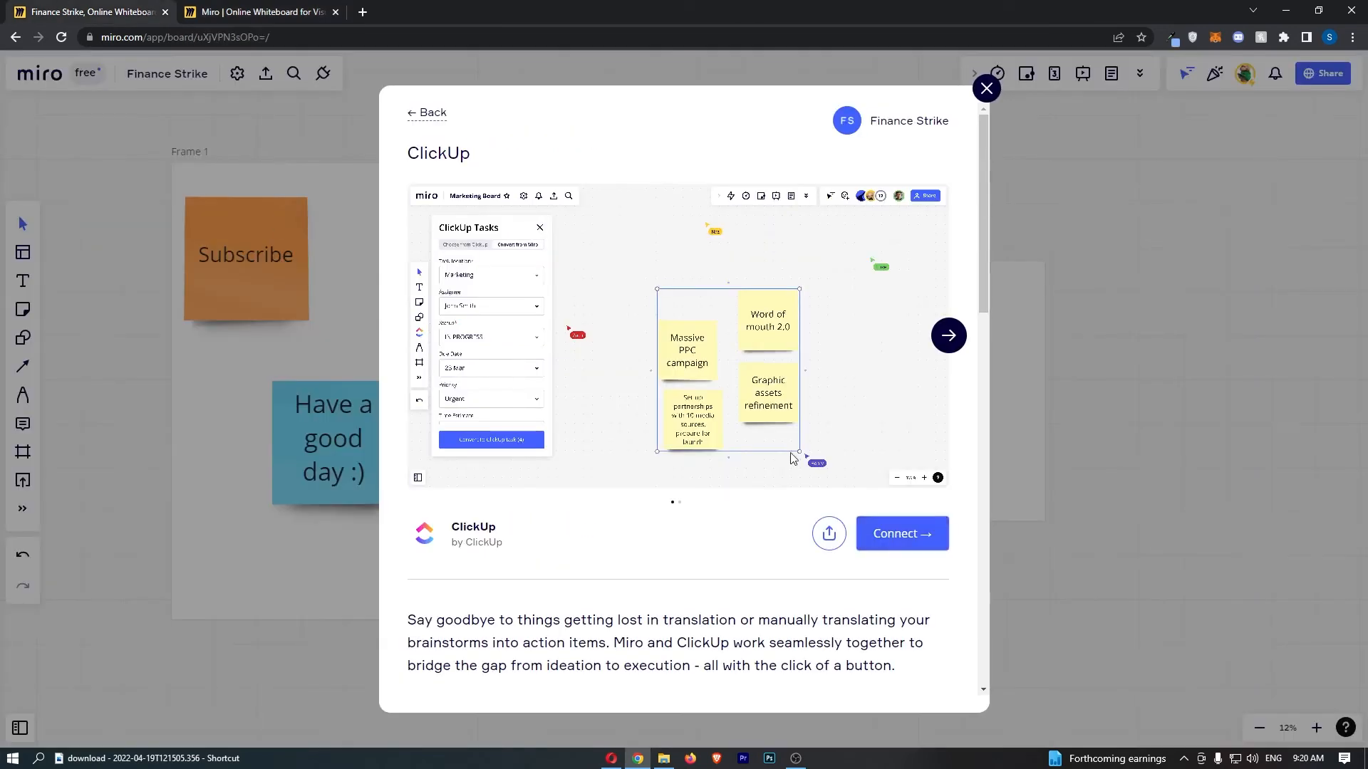
click(900, 532)
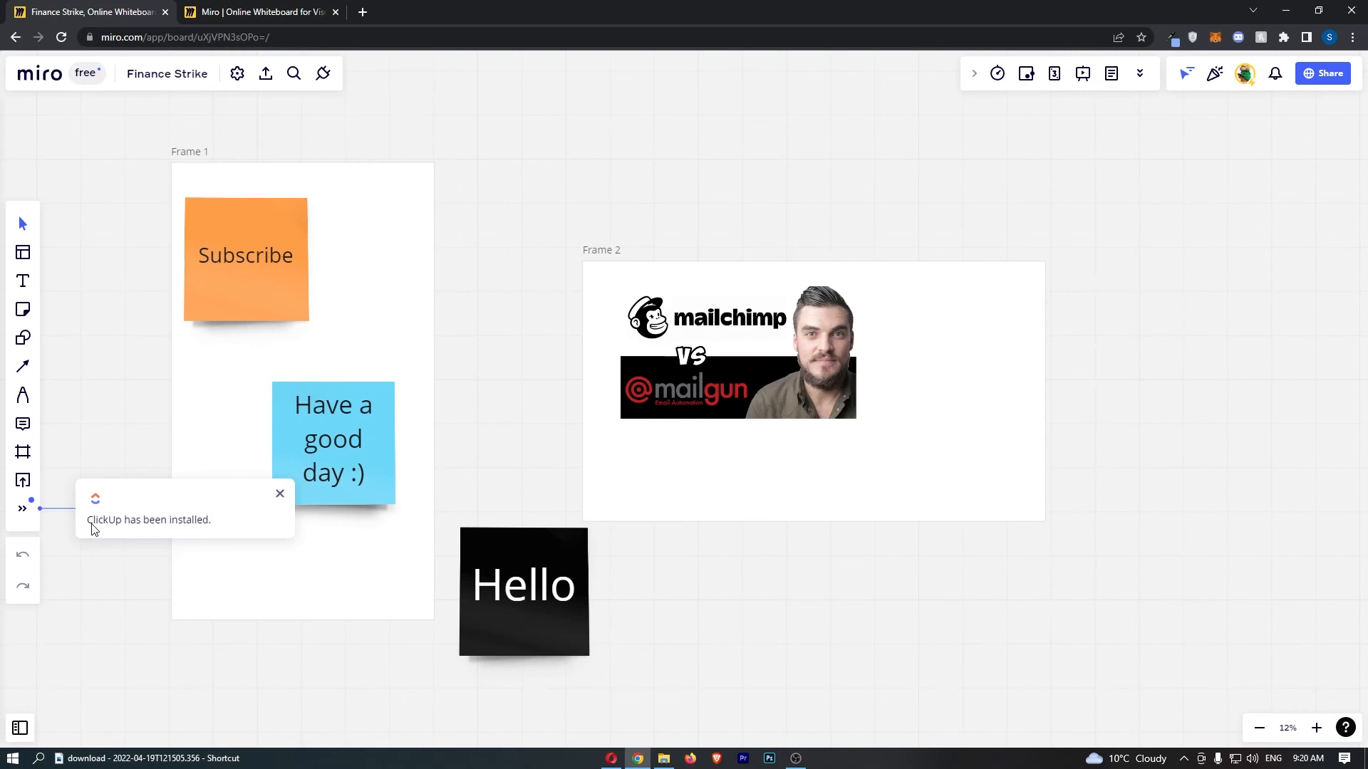
click(22, 508)
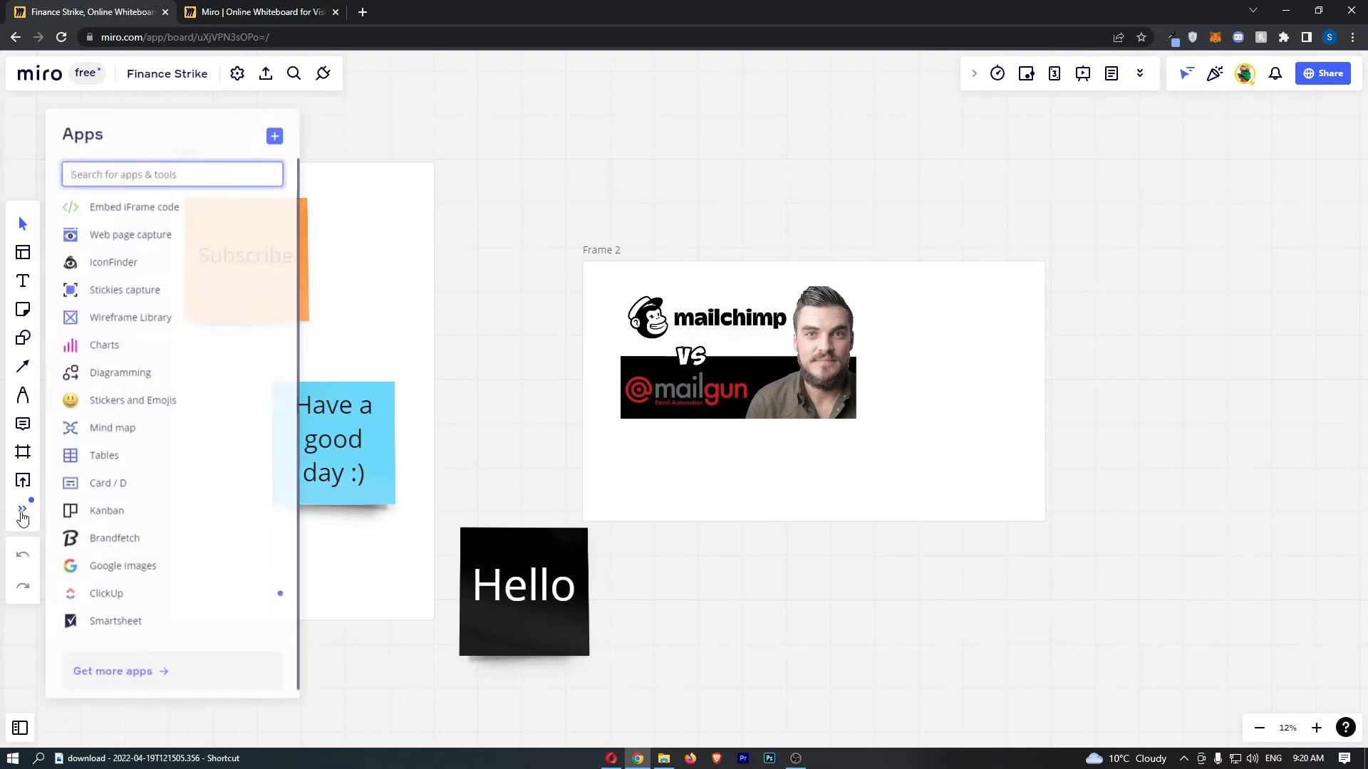
- Log in to the ClickUp sidebar panel, view its empty task search, then close it
click(106, 592)
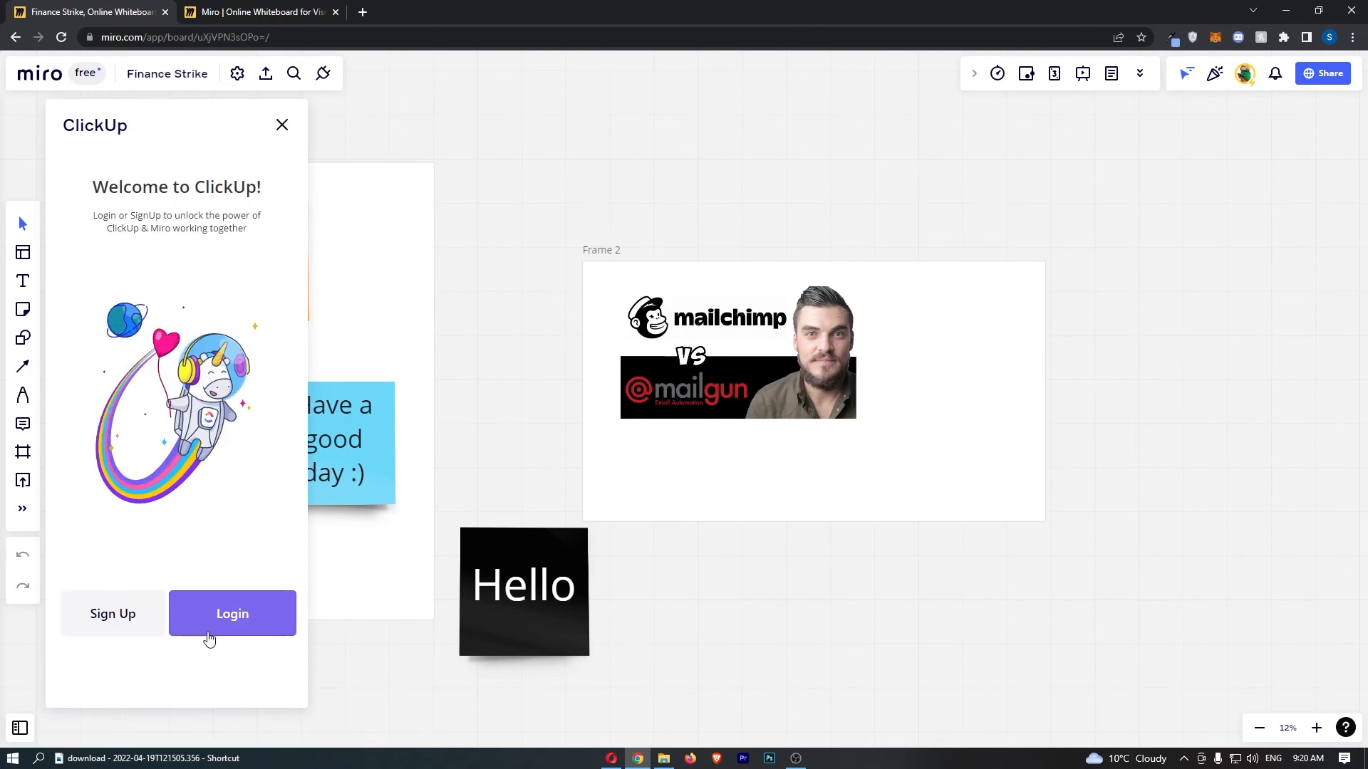
click(233, 612)
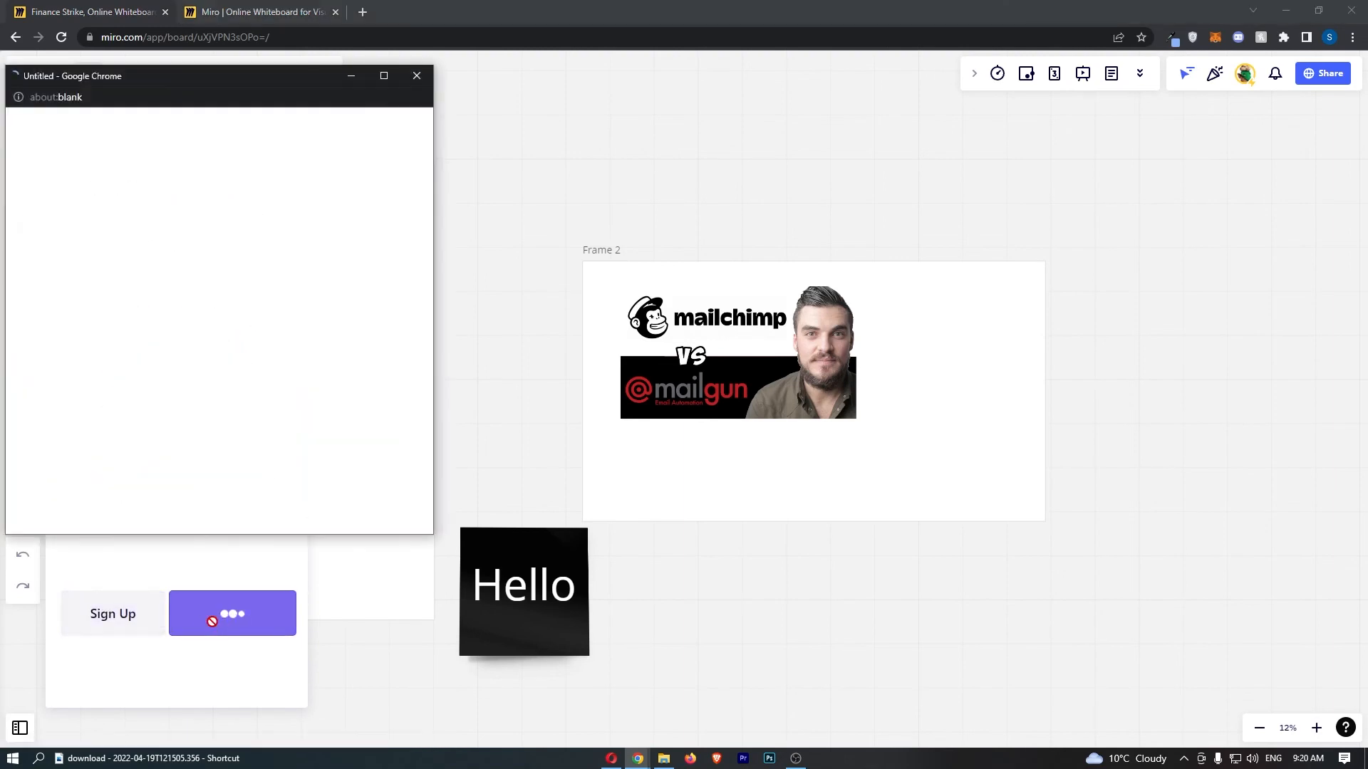
click(416, 76)
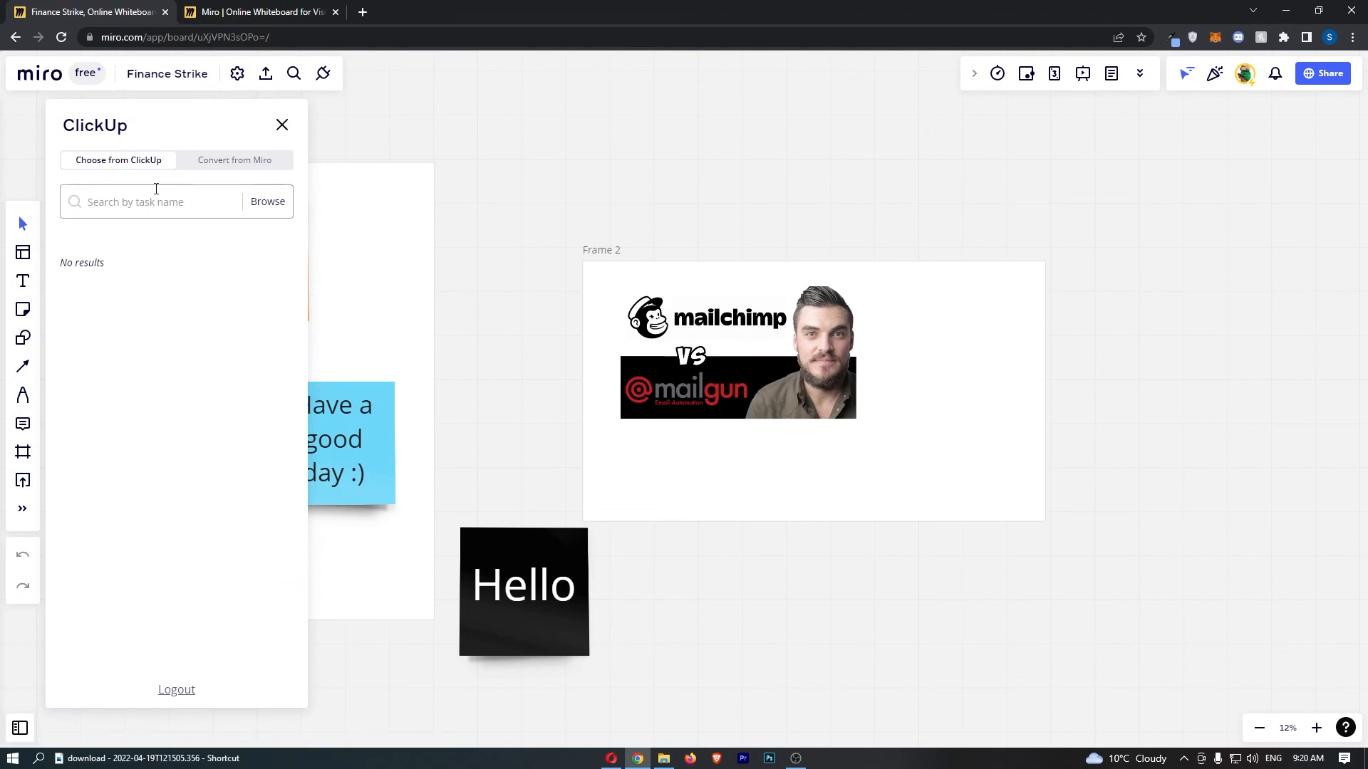
mouse_move(304, 181)
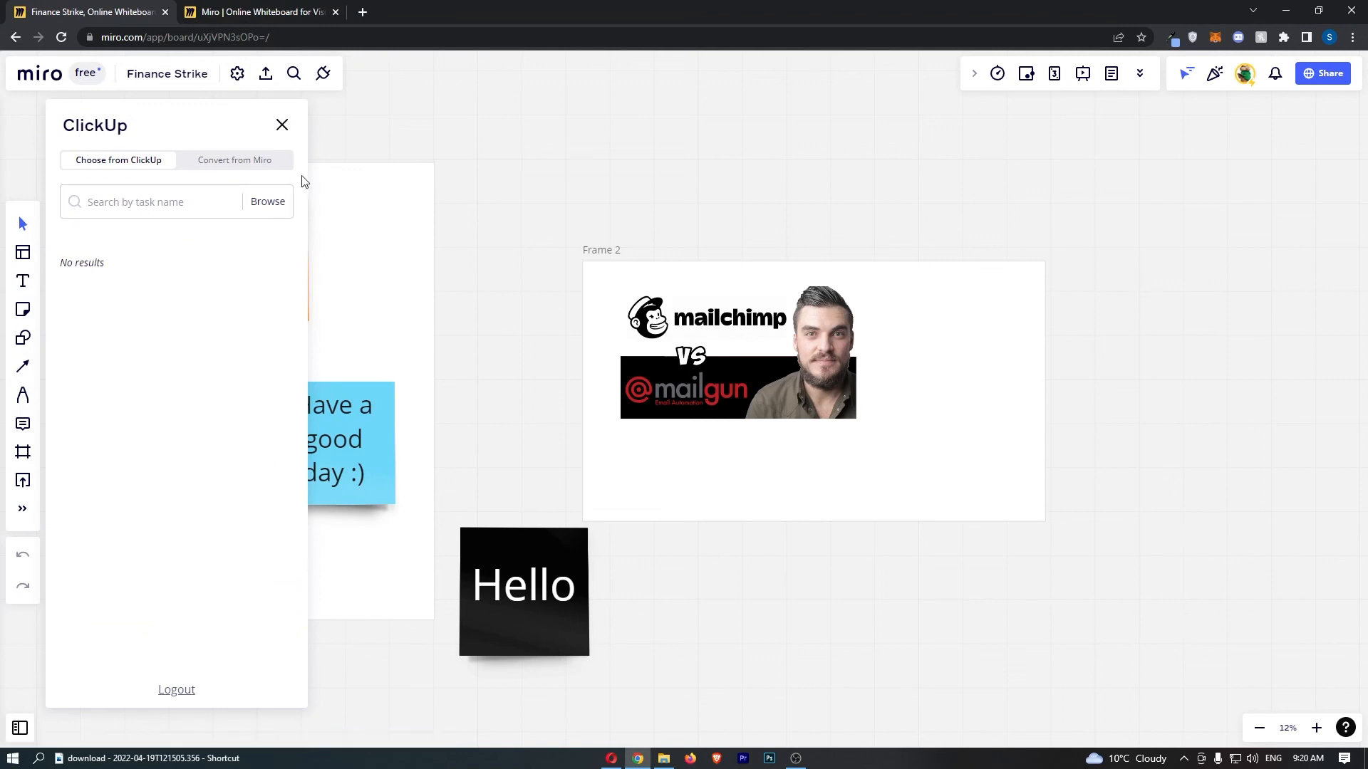
click(282, 125)
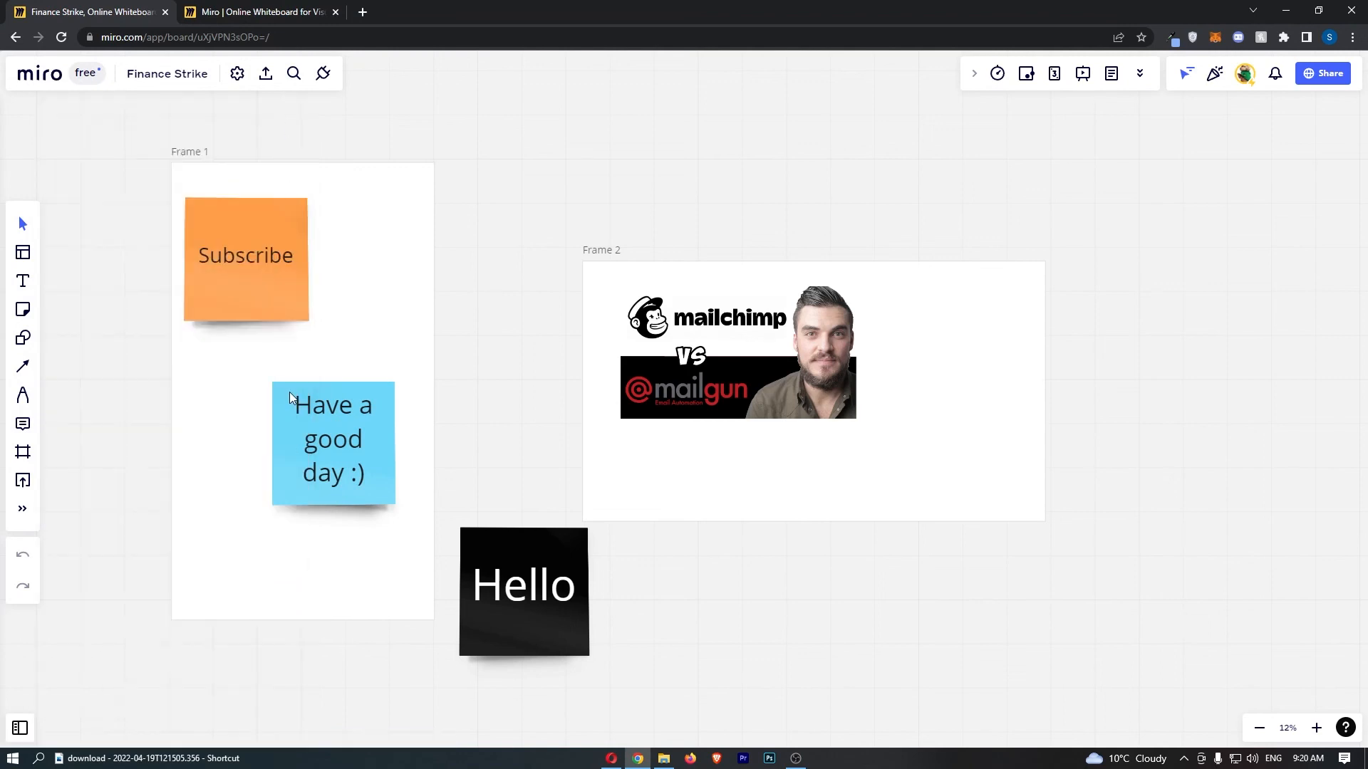